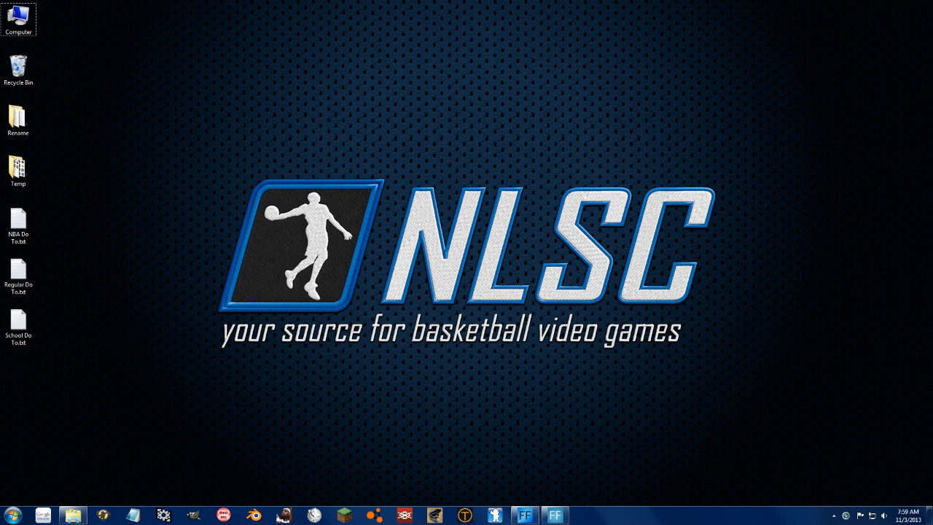
mouse_move(840, 328)
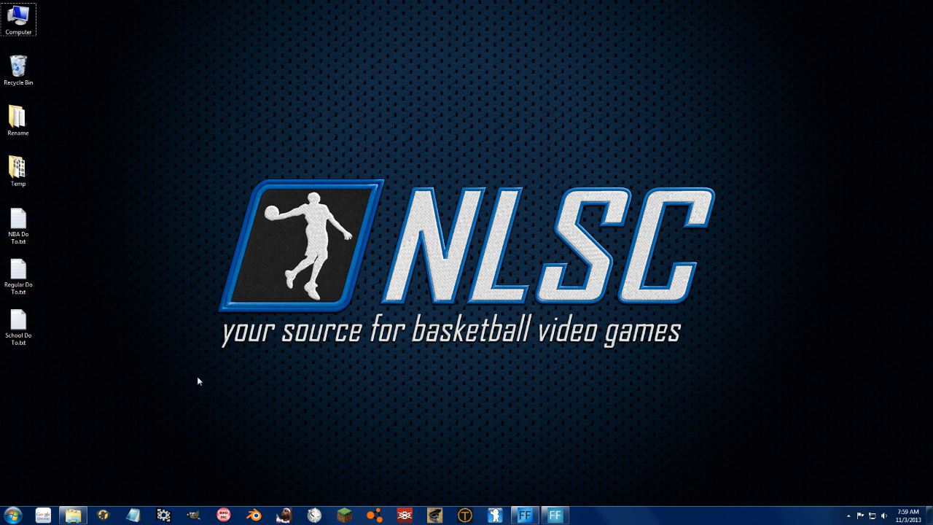
mouse_move(197, 396)
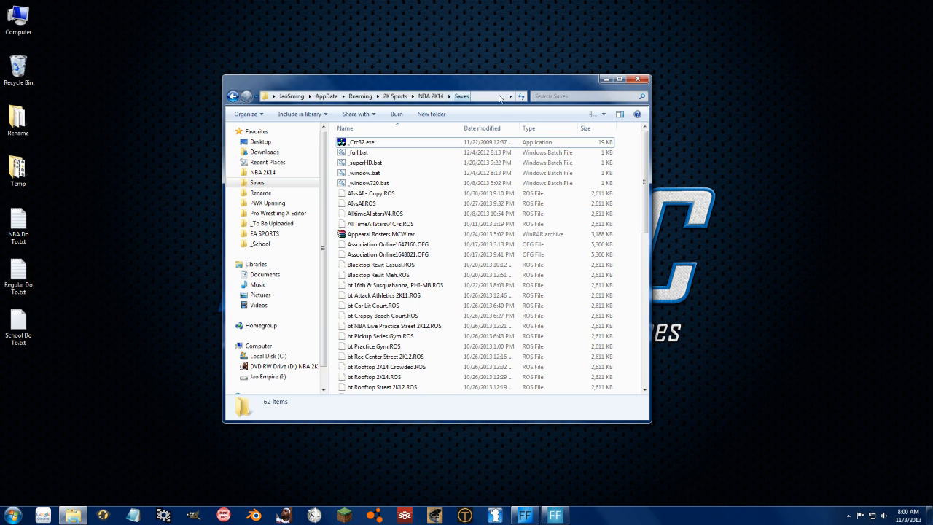
Step: Open NBA 2K14's Online Data downloads folder and select f001.iff among its 13 files
left_click(429, 96)
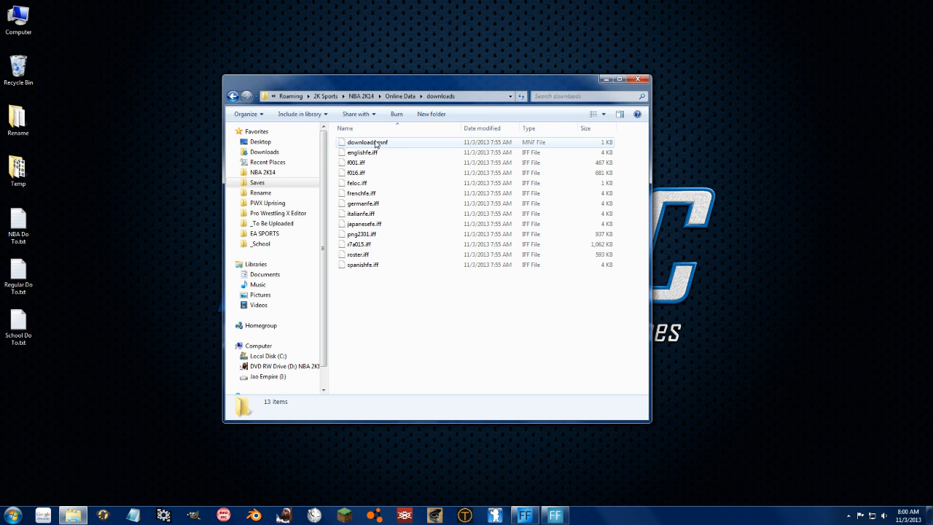
key("ctrl+a")
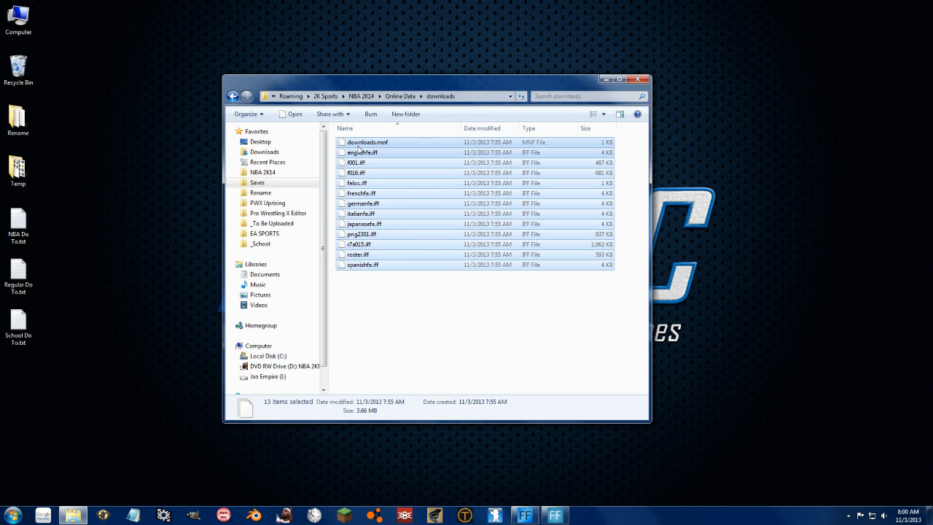
left_click(355, 163)
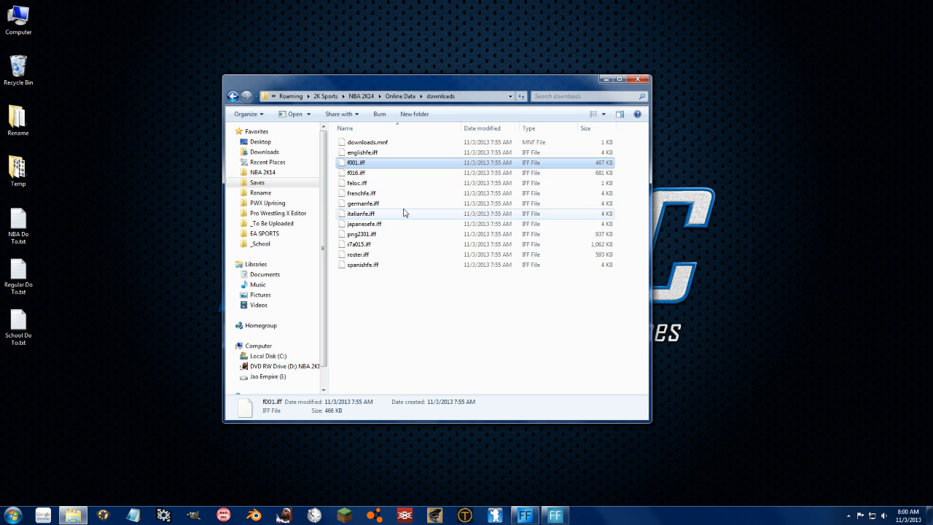
mouse_move(404, 213)
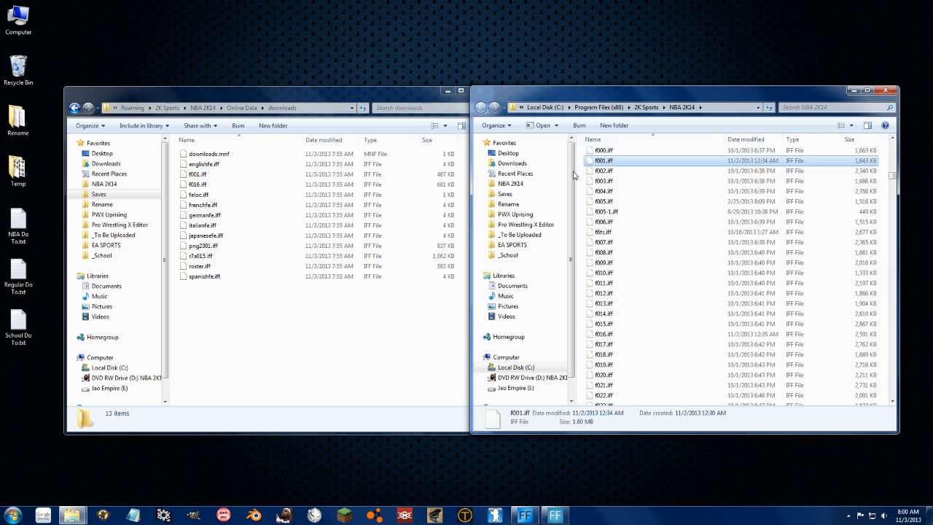
Step: Select f001.iff in downloads while the Program Files NBA 2K14 window sits beside it
left_click(197, 175)
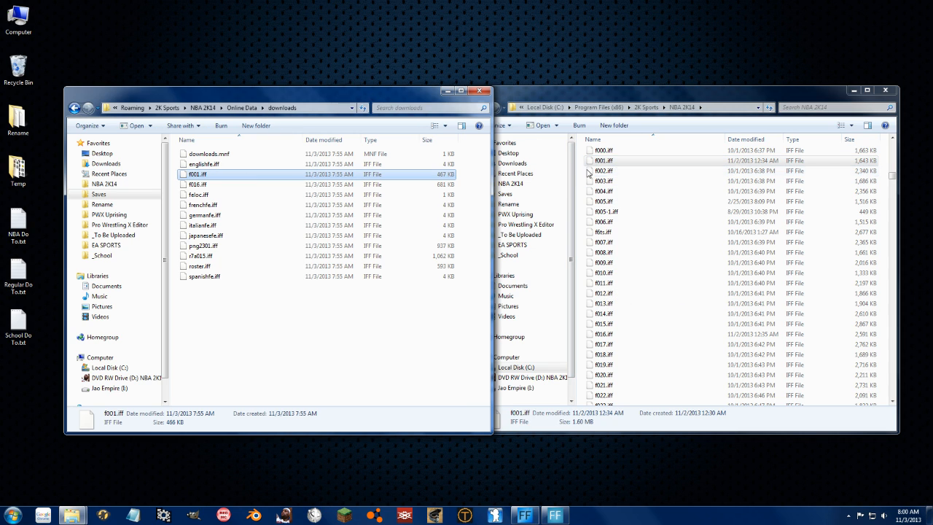
mouse_move(317, 378)
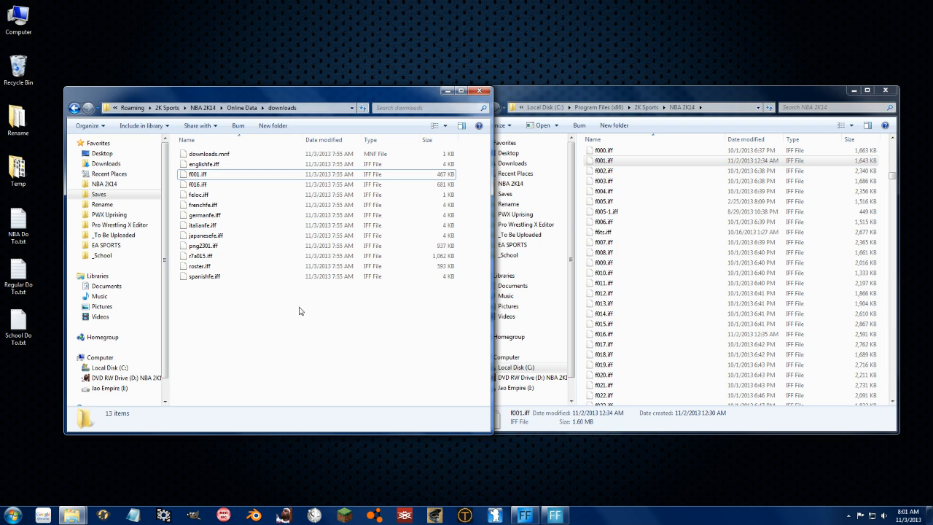
Step: Select and delete all 13 files from the Online Data downloads folder
key("ctrl+a")
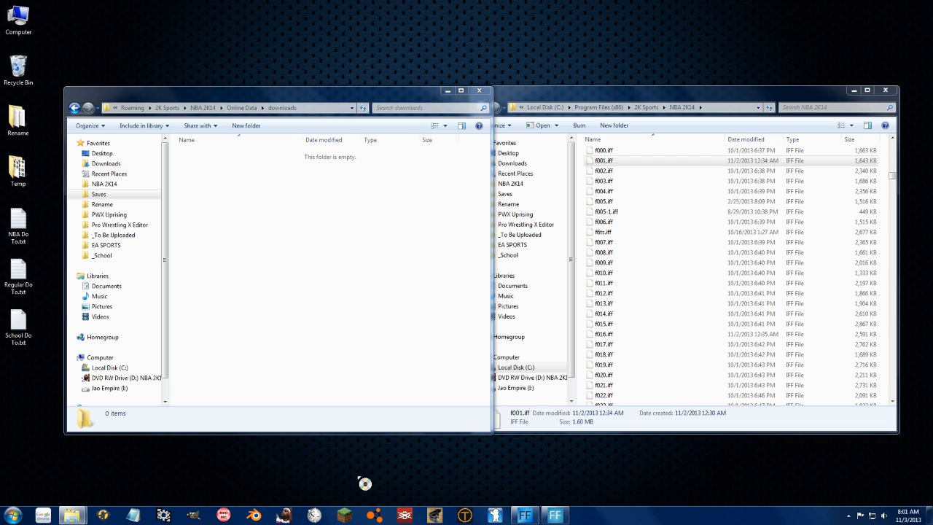
mouse_move(271, 278)
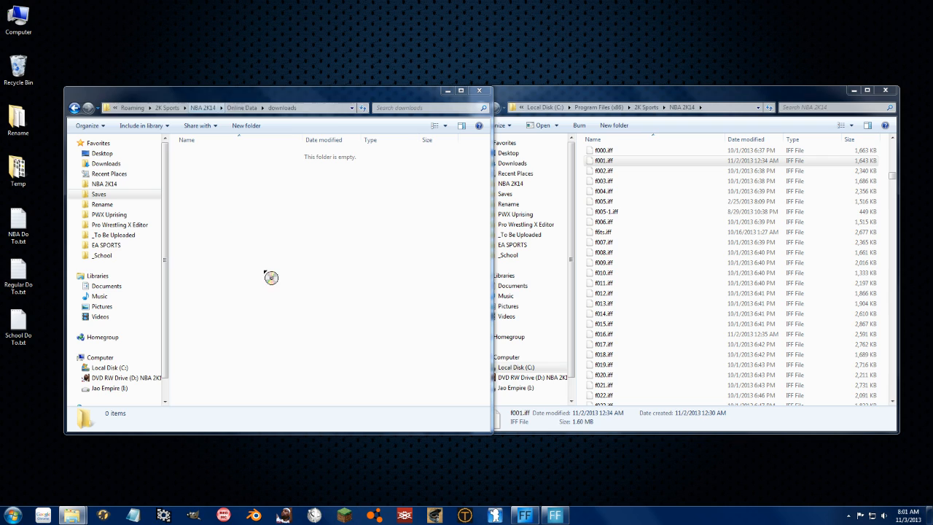
mouse_move(318, 263)
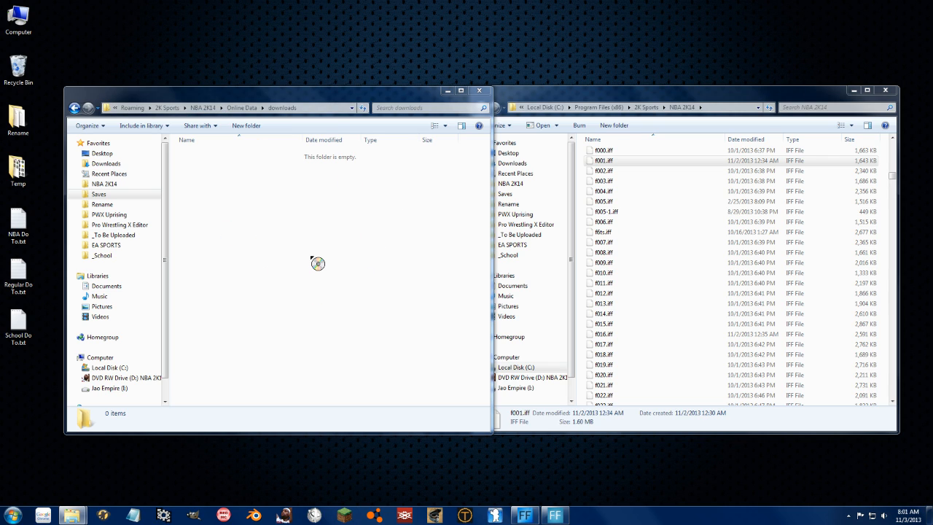
mouse_move(266, 339)
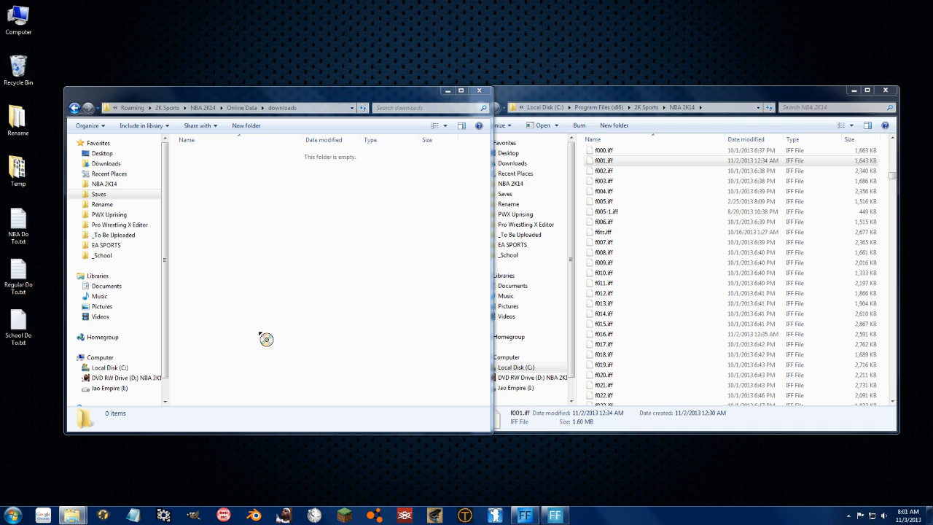
mouse_move(339, 338)
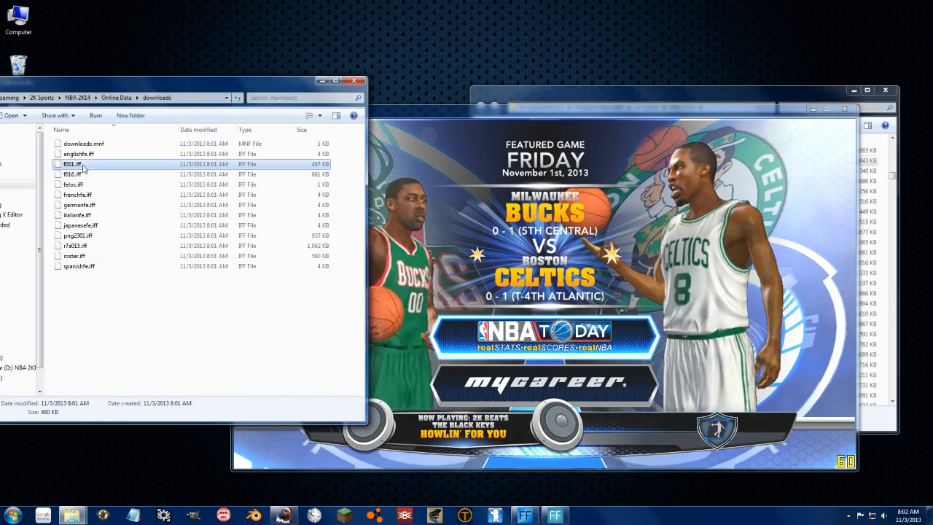
Step: After the game reloads, open the new latest folder holding 13 update files
left_click(78, 235)
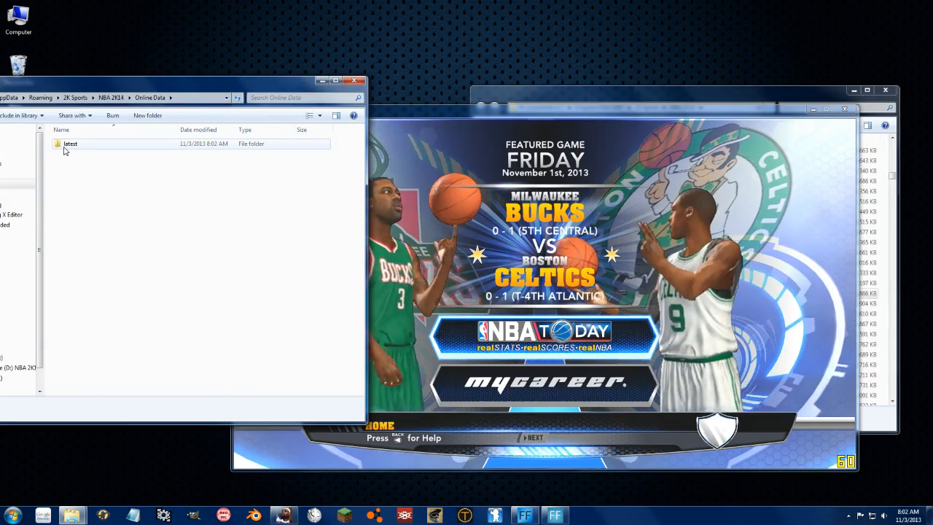
double_click(71, 143)
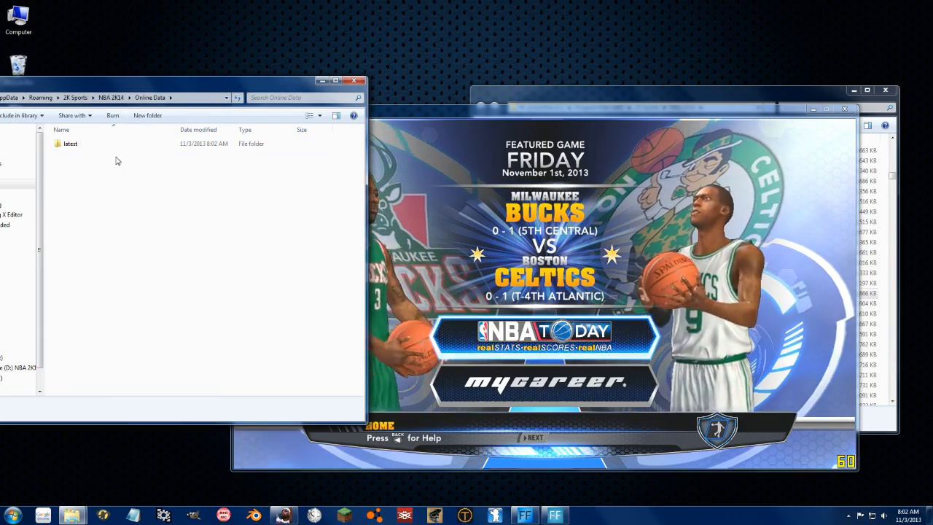
double_click(69, 143)
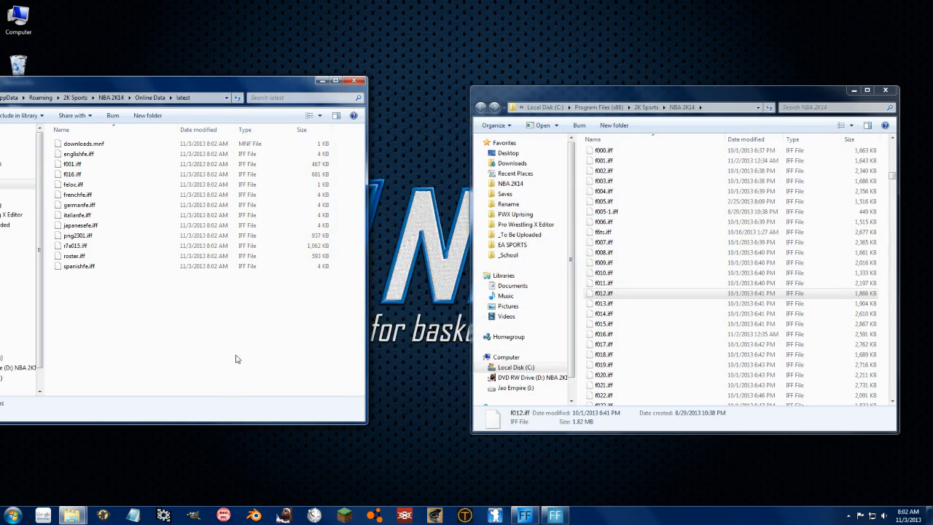
Step: Create an empty text document in a new downloads folder and rename it roster.iff
left_click(150, 97)
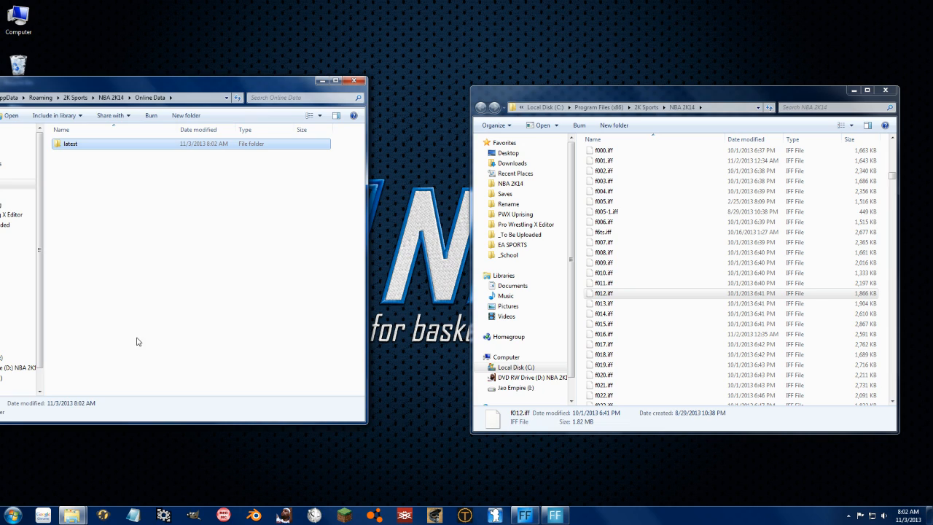
left_click(185, 115)
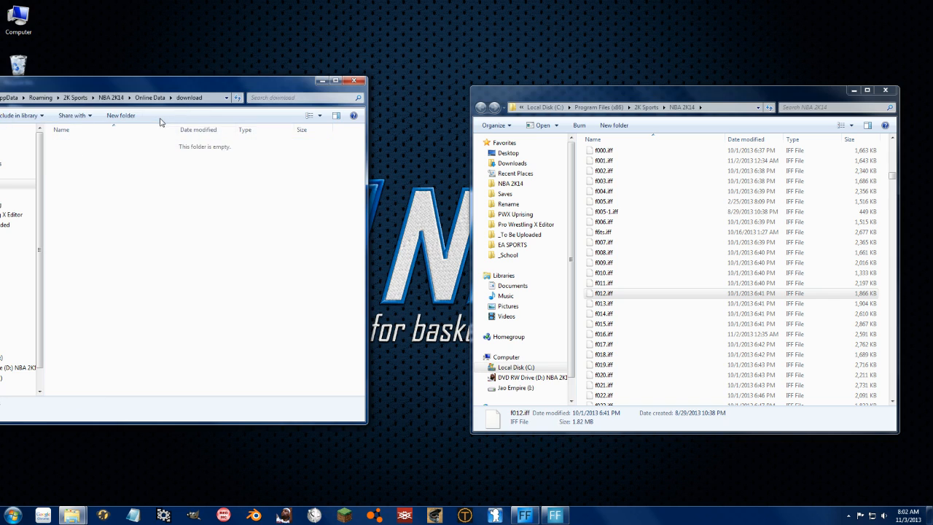
left_click(149, 97)
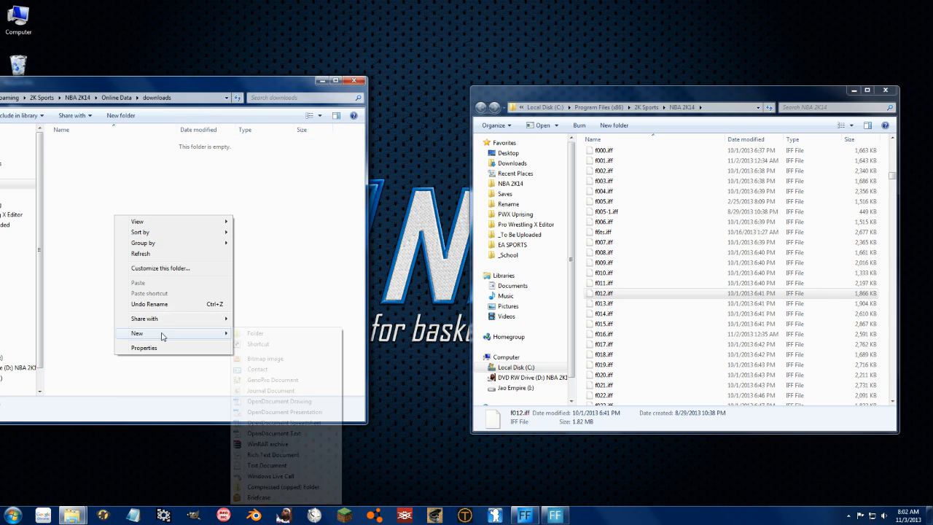
left_click(267, 465)
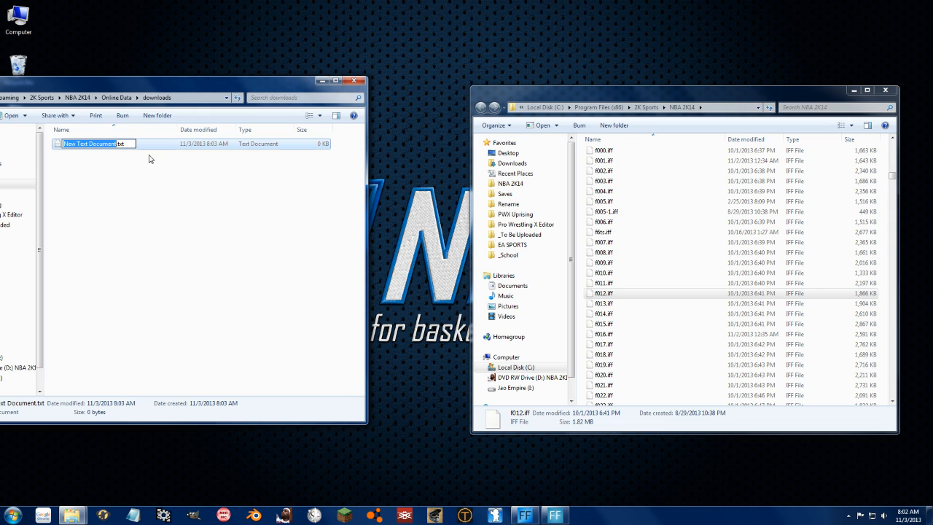
type("root")
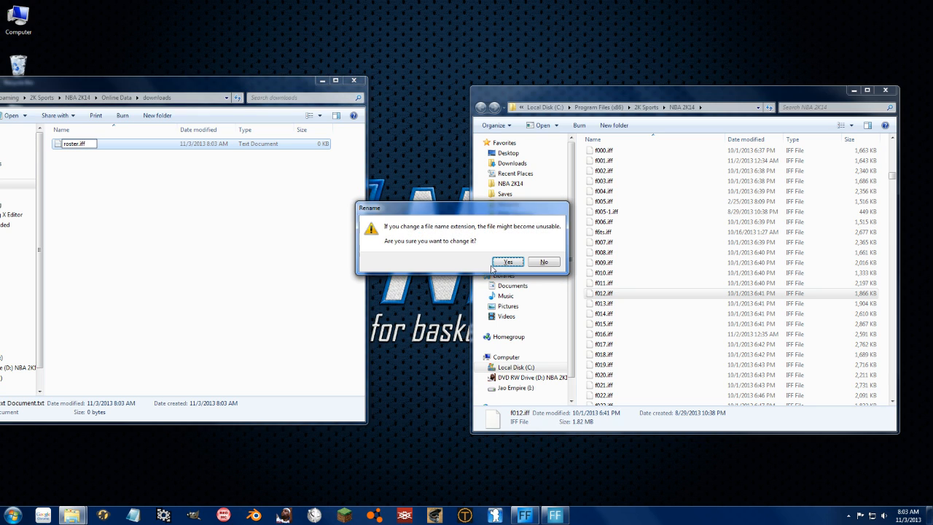
left_click(507, 261)
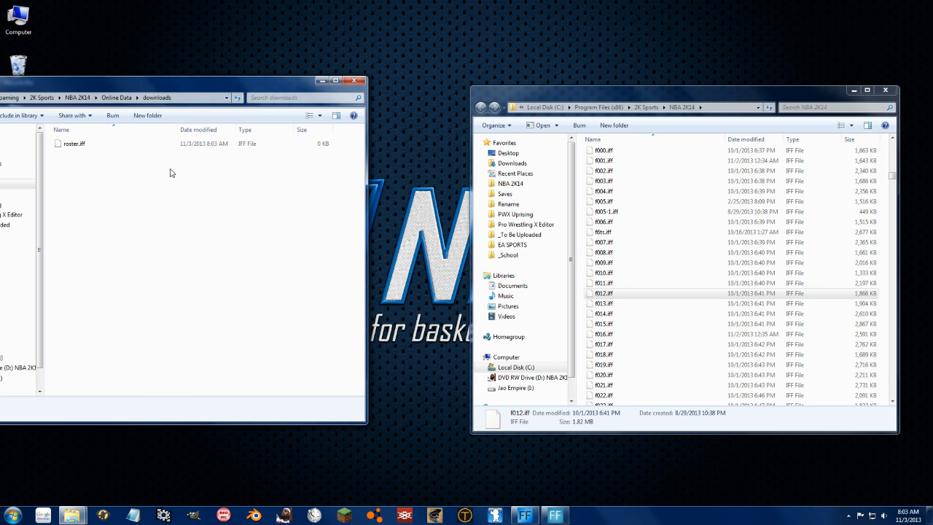
Step: Mark roster.iff read-only in its Properties dialog
left_click(73, 143)
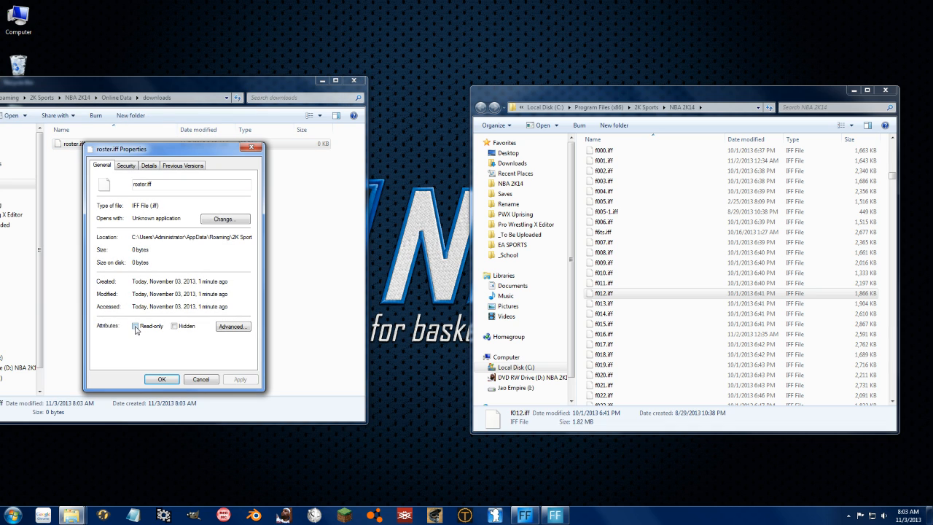
left_click(162, 379)
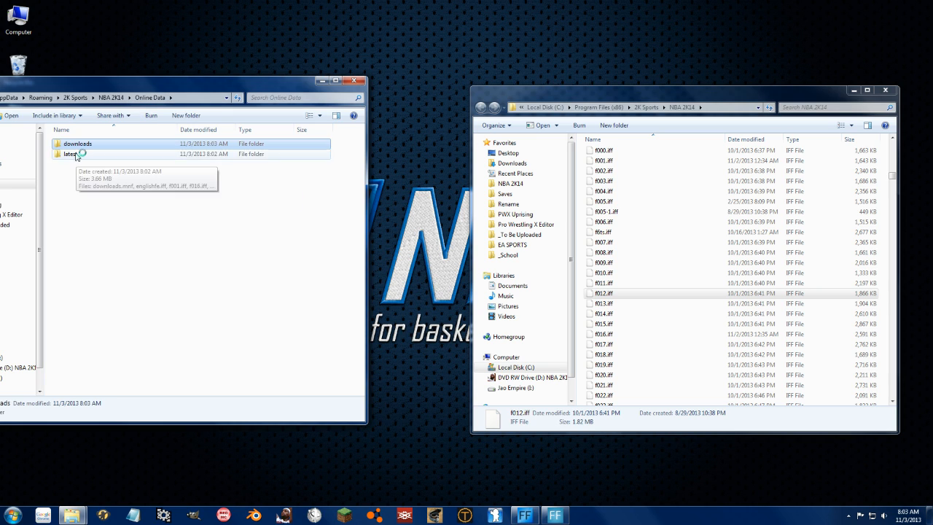
Step: Confirm downloads holds only roster.iff, then relaunch the game and select the main-folder roster.iff
double_click(70, 153)
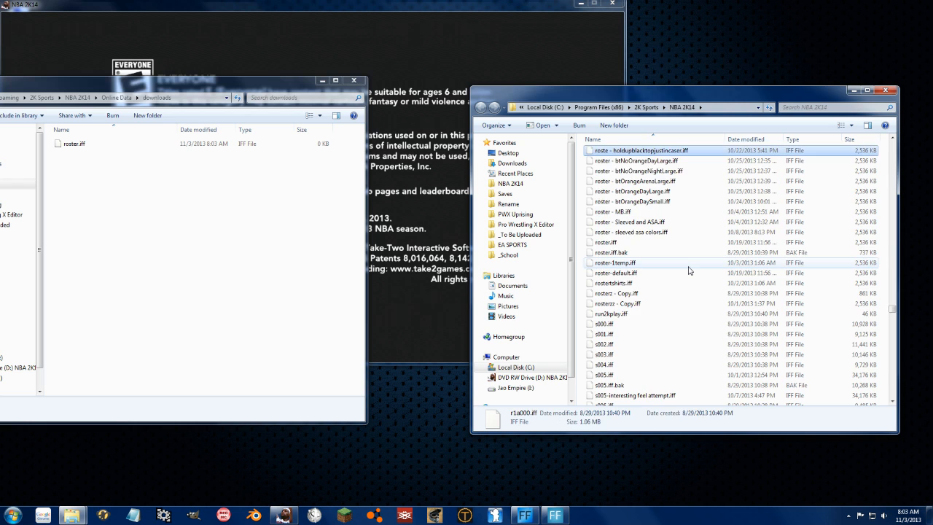
left_click(604, 242)
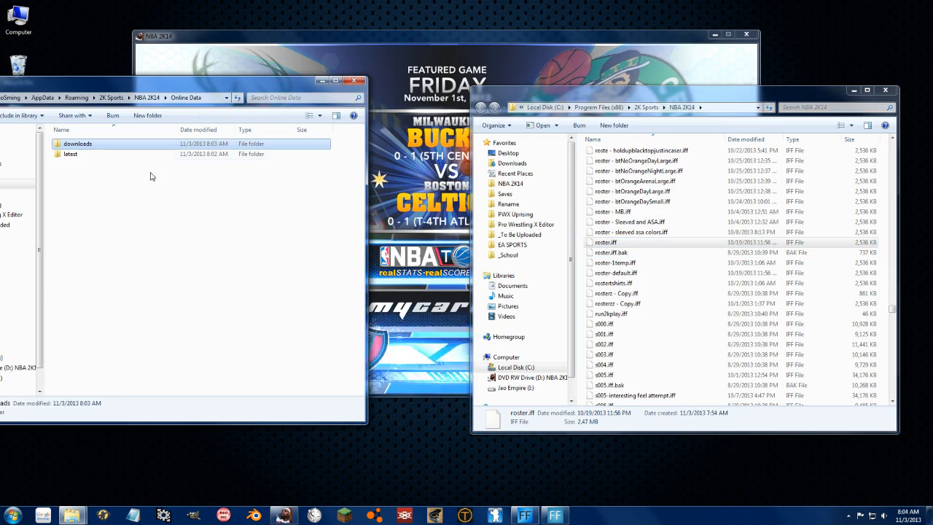
Step: Move the latest update files into the NBA 2K14 folder, replacing r7a015.iff
double_click(71, 153)
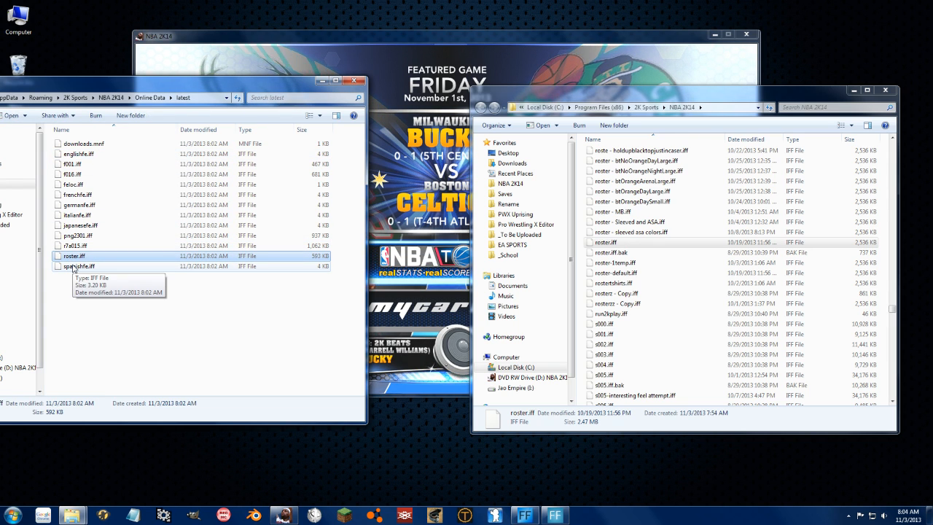
left_click(76, 236)
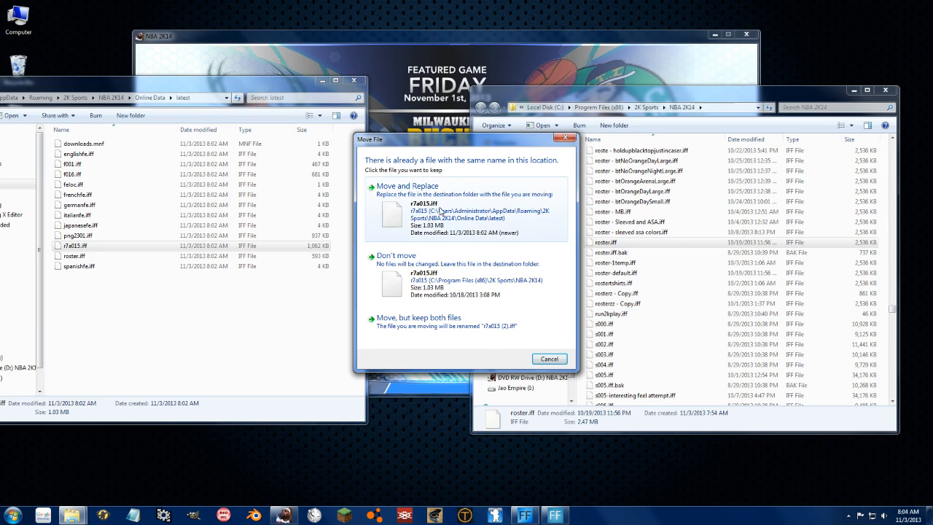
left_click(408, 186)
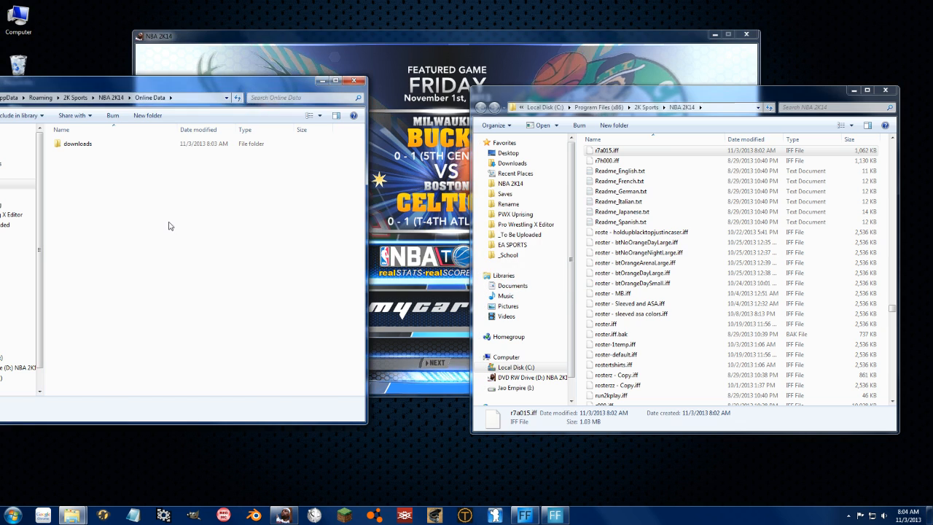
Step: Reopen downloads to verify only the empty 0 KB roster.iff remains
double_click(78, 143)
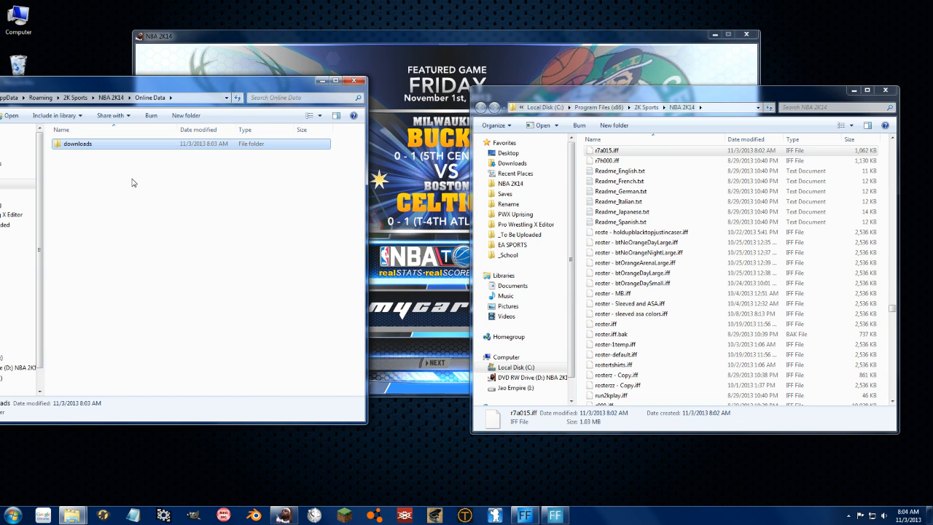
double_click(77, 143)
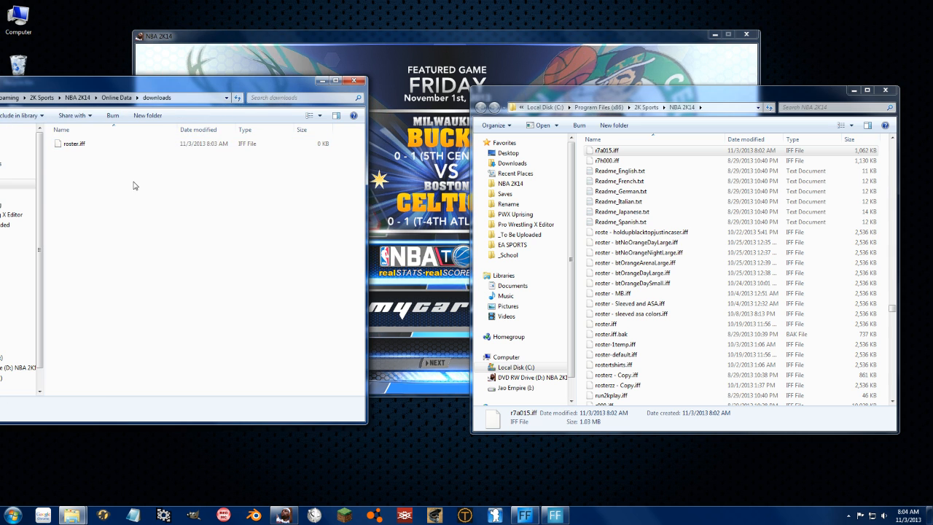
left_click(73, 143)
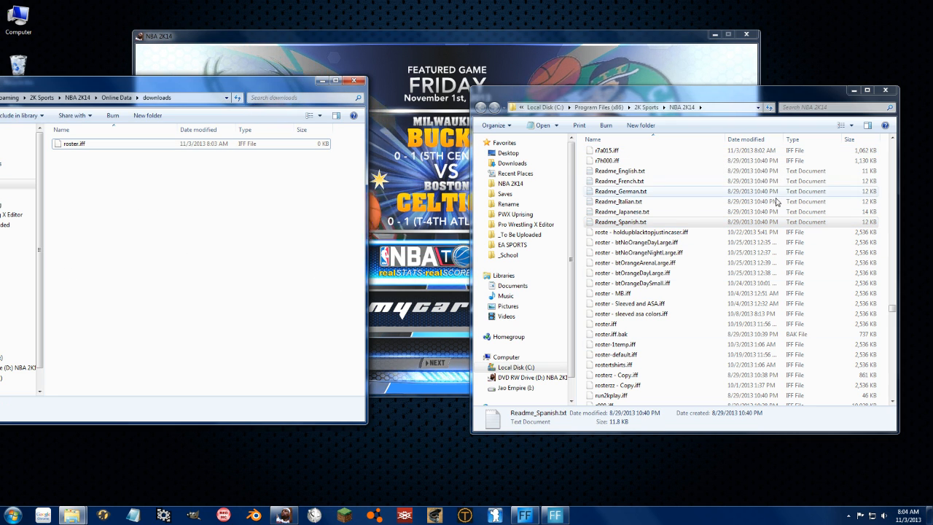
left_click(641, 242)
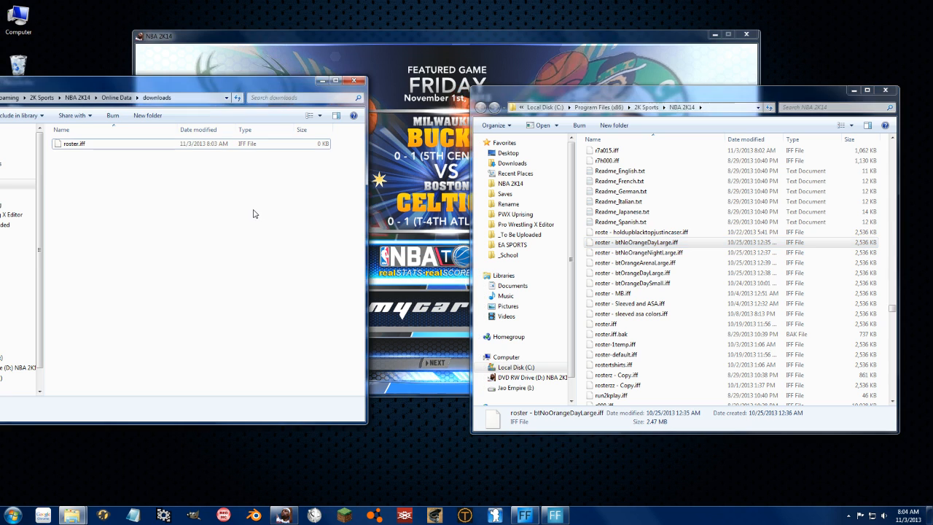
left_click(73, 143)
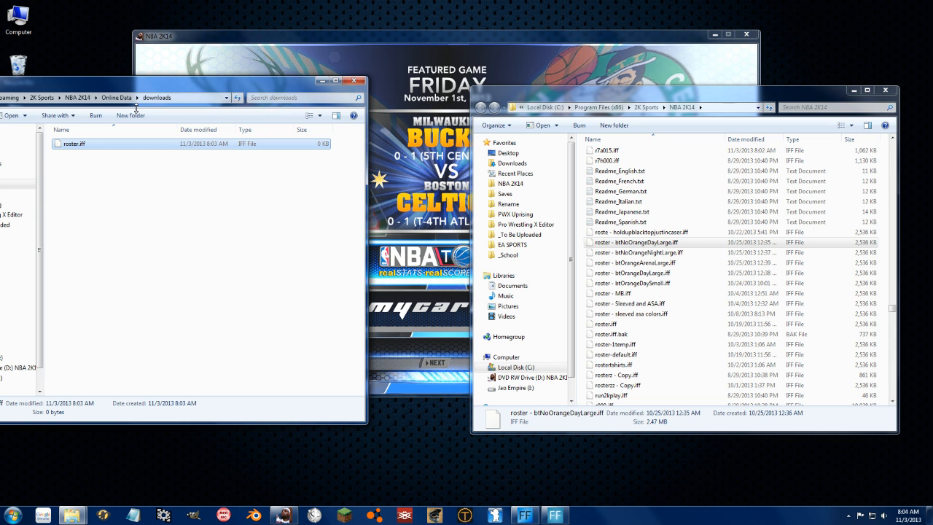
left_click(641, 231)
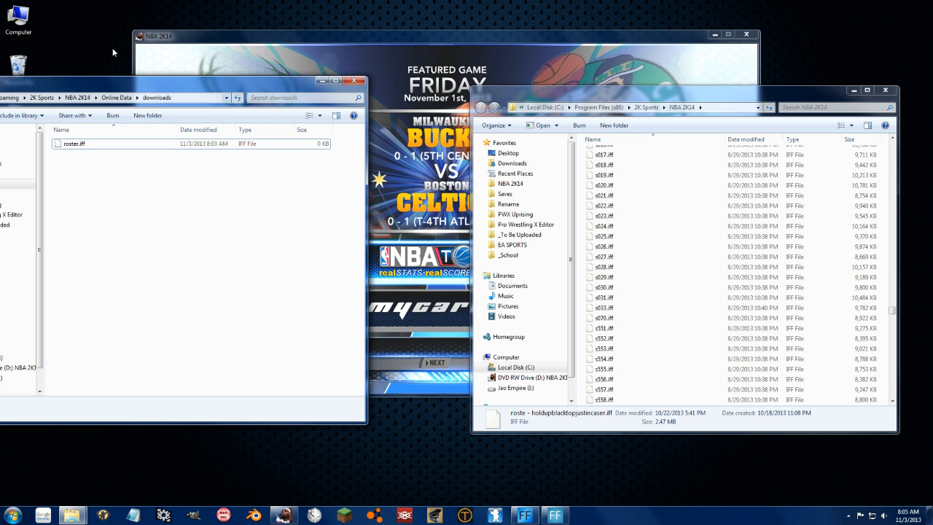
mouse_move(124, 168)
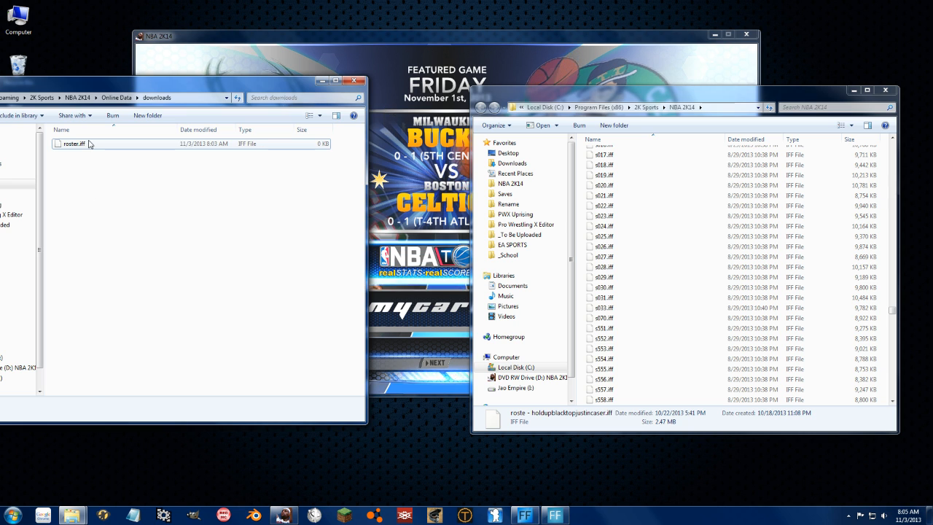
left_click(73, 143)
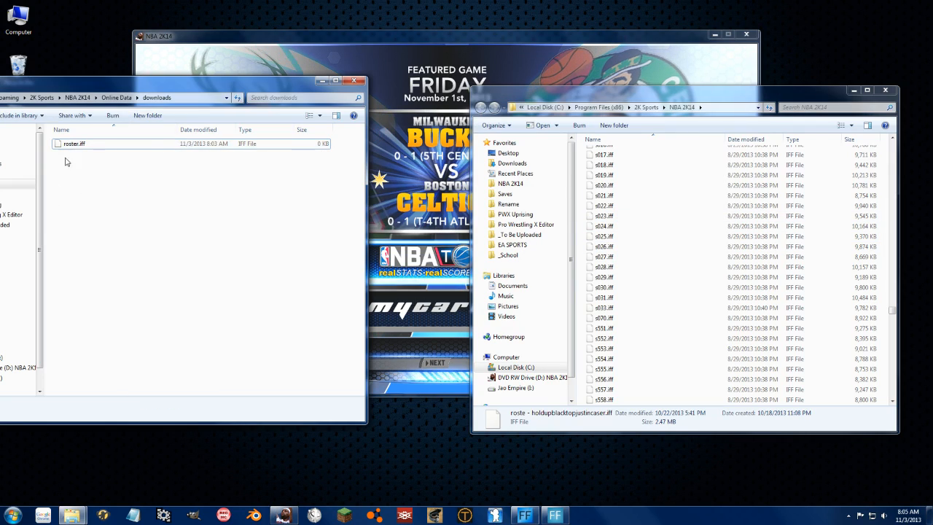
mouse_move(107, 169)
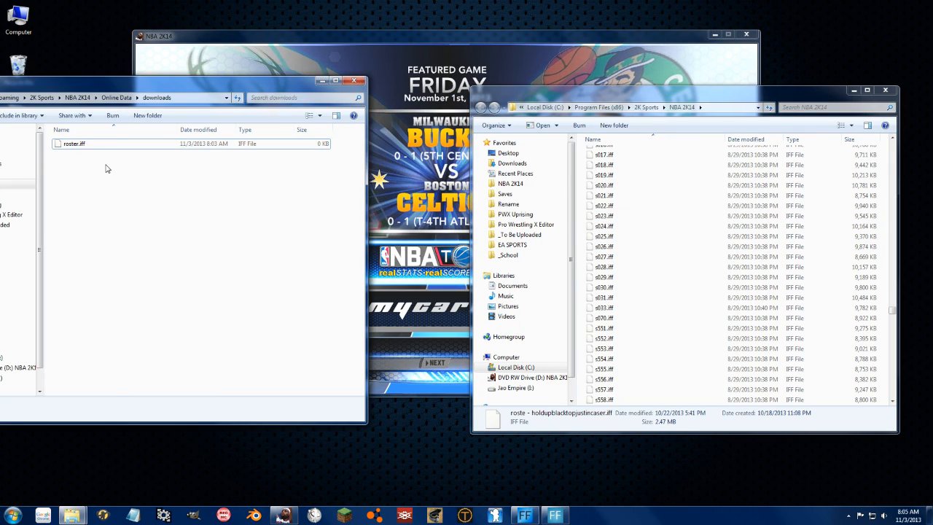